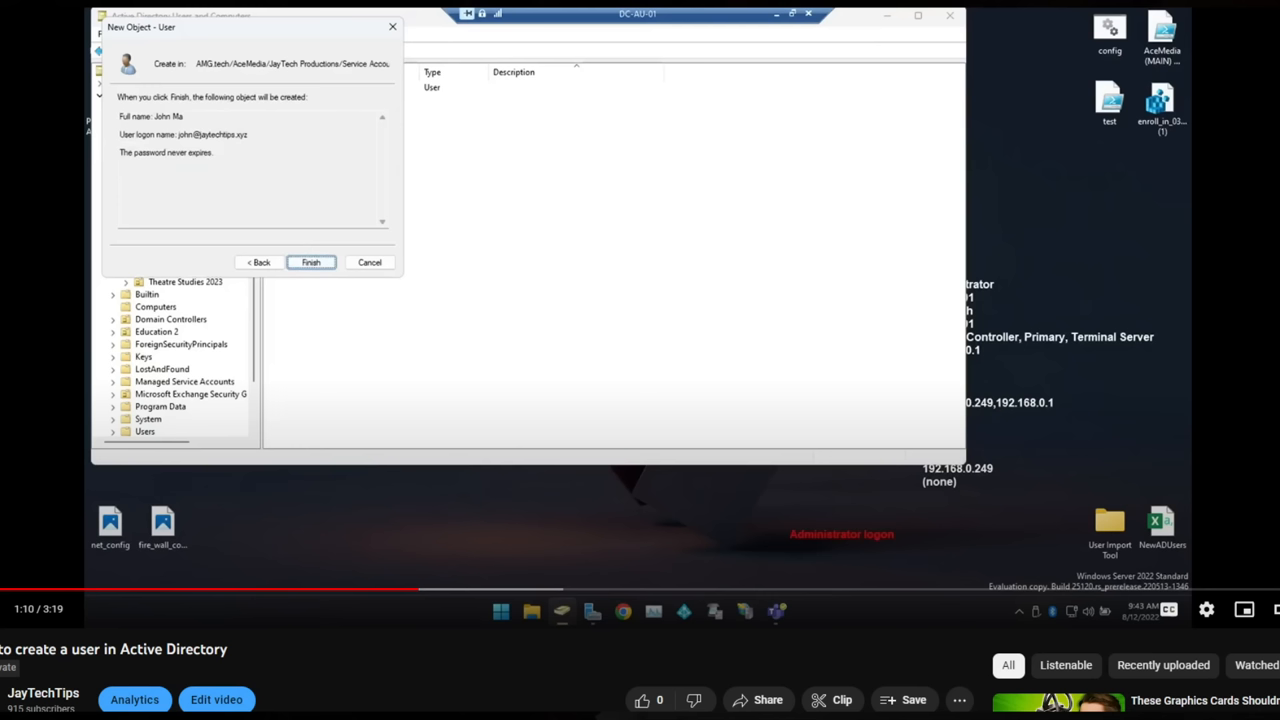
- Launch Windows PowerShell as administrator from the standard account, raising the UAC credential prompt
left_click(312, 262)
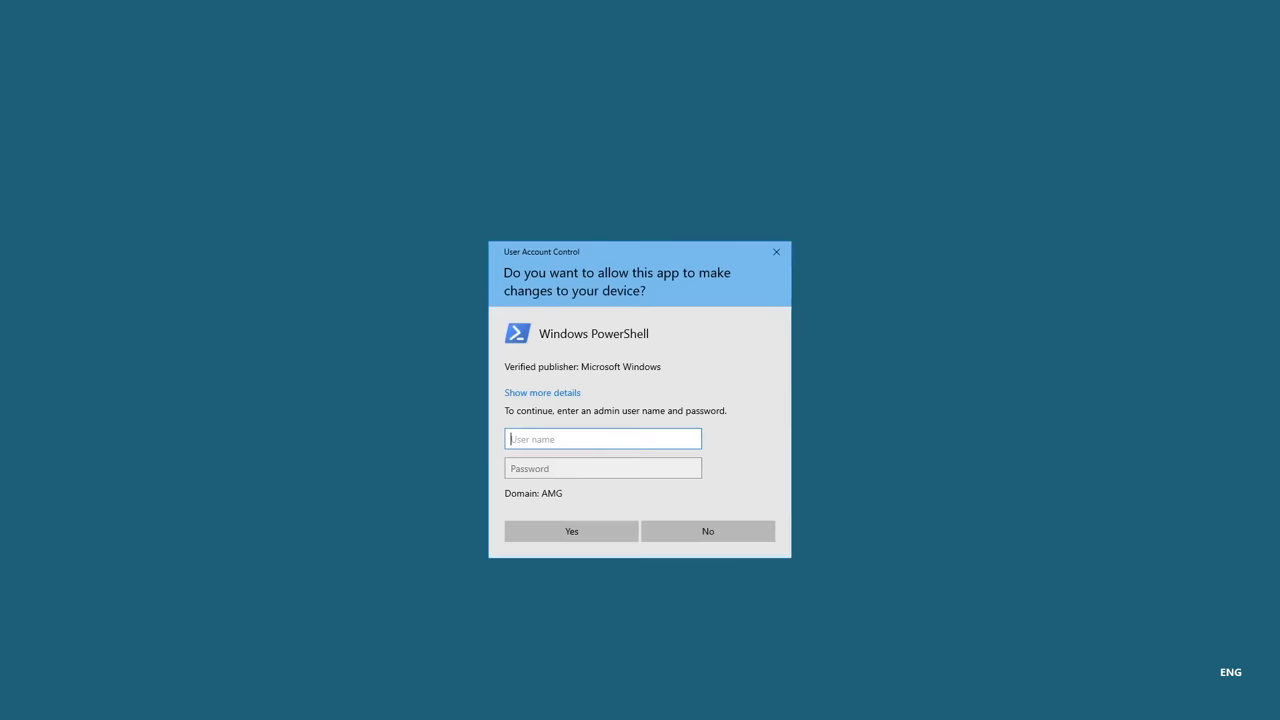
left_click(572, 532)
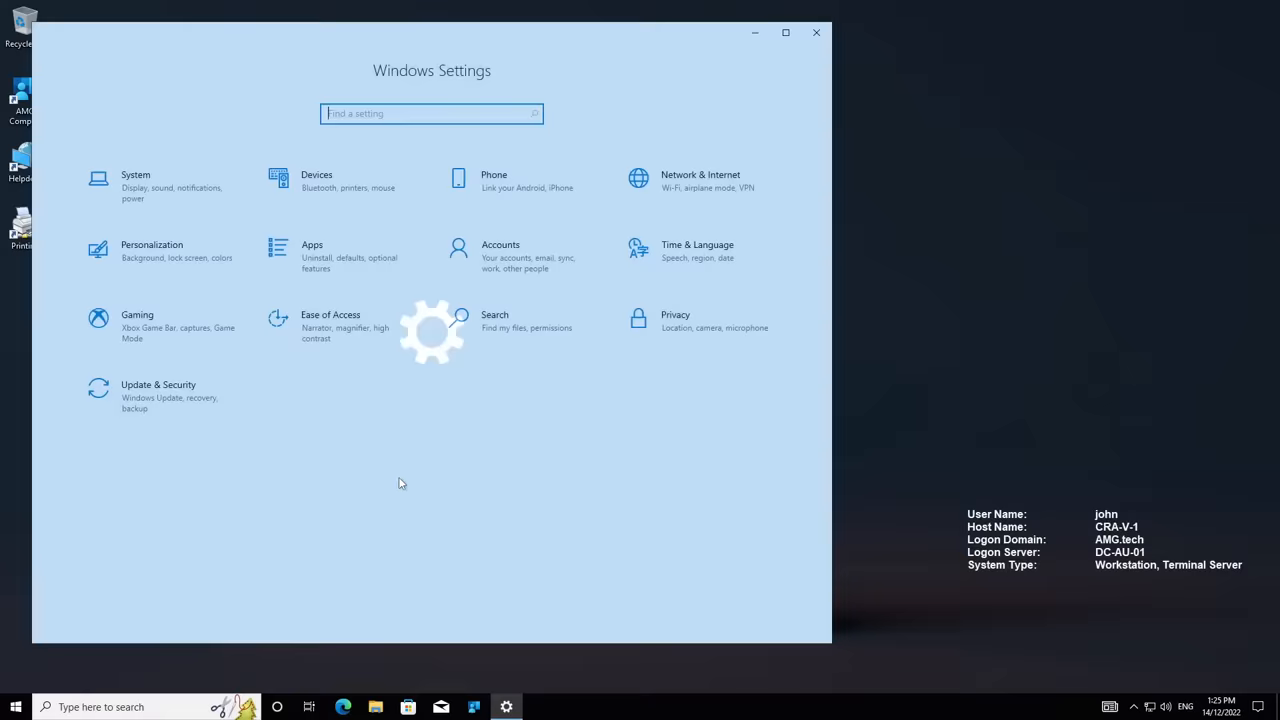
- Start the Hyper-V virtual machine from install media and reach the Windows Setup language screen
left_click(816, 32)
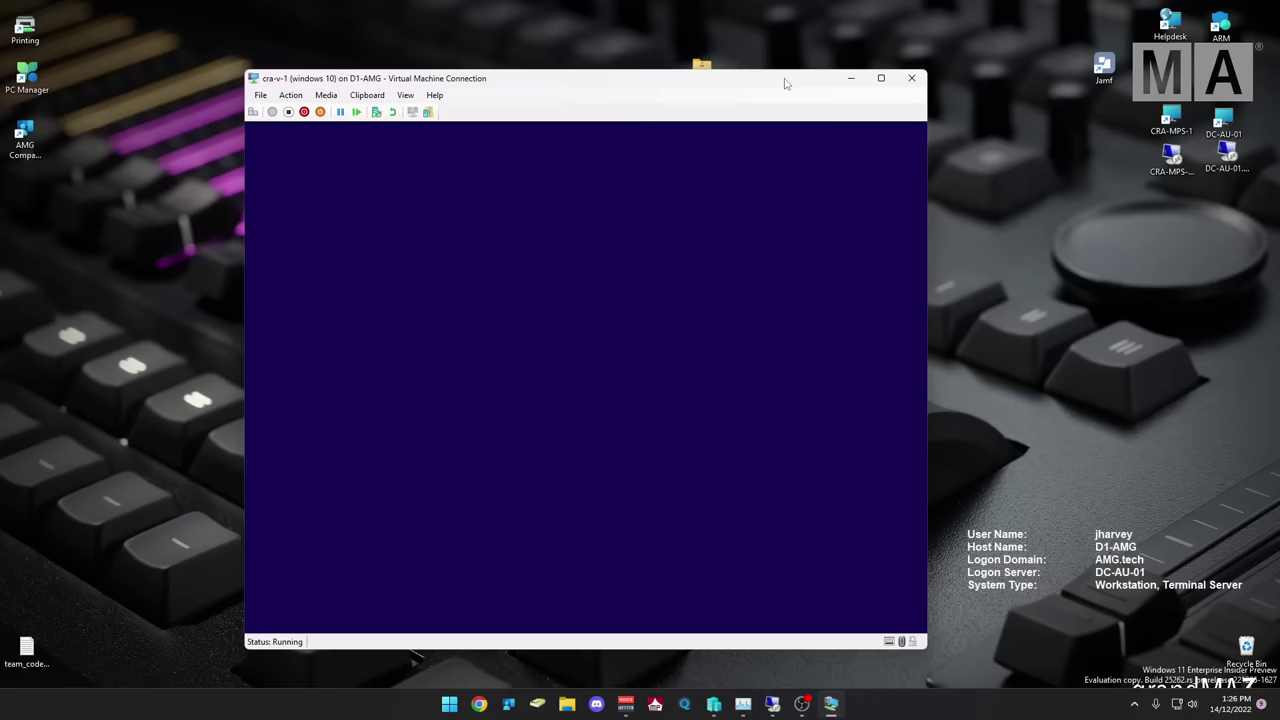
left_click(880, 78)
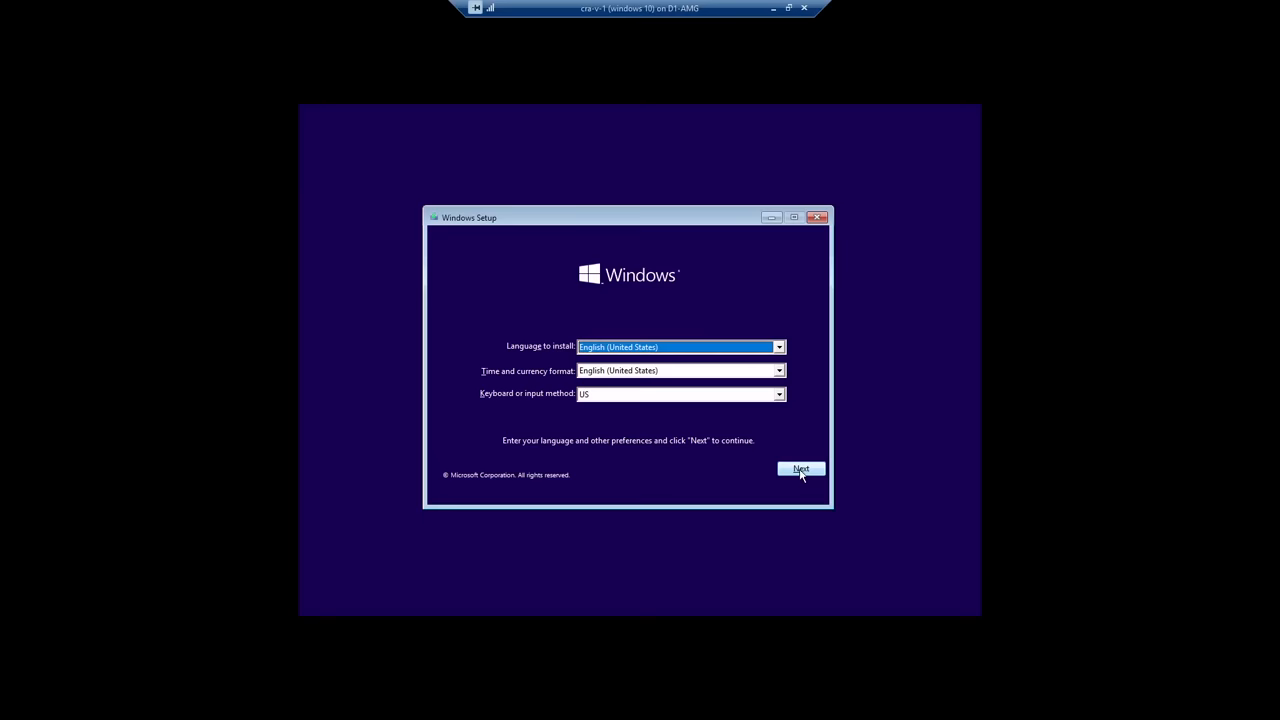
- Continue past language selection and browse into a system folder inside the Windows directory
left_click(800, 468)
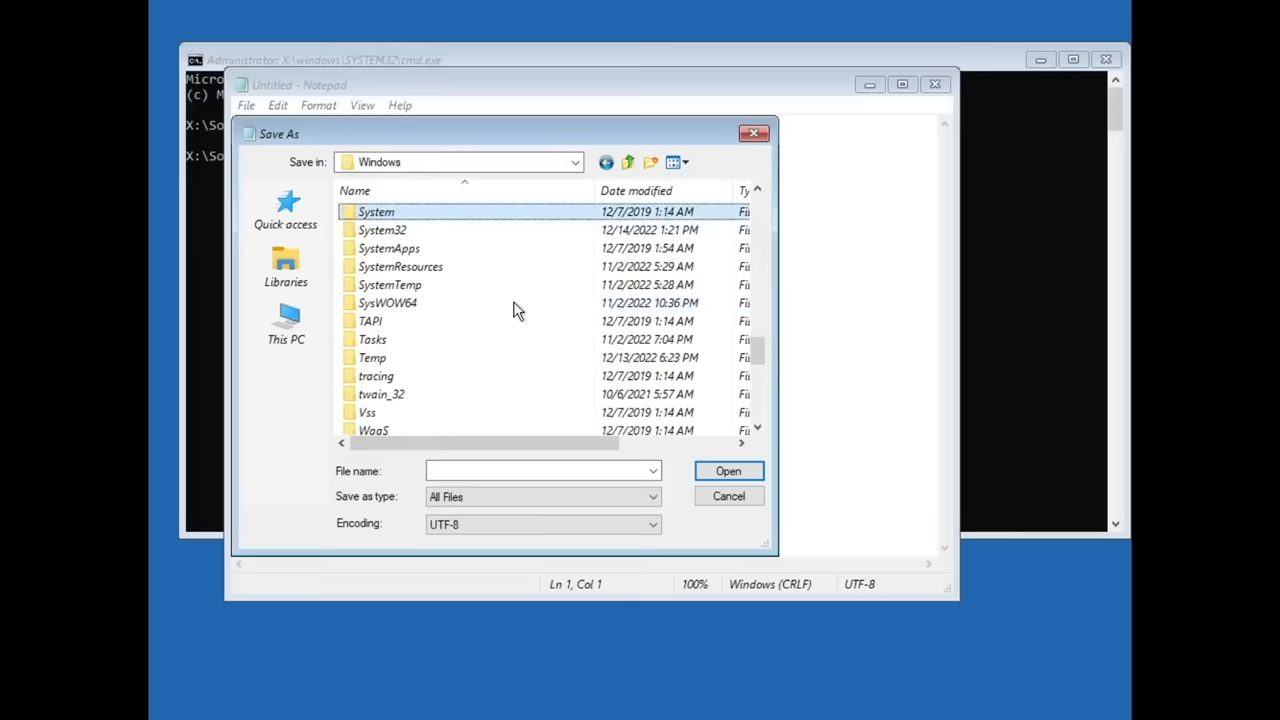
double_click(382, 230)
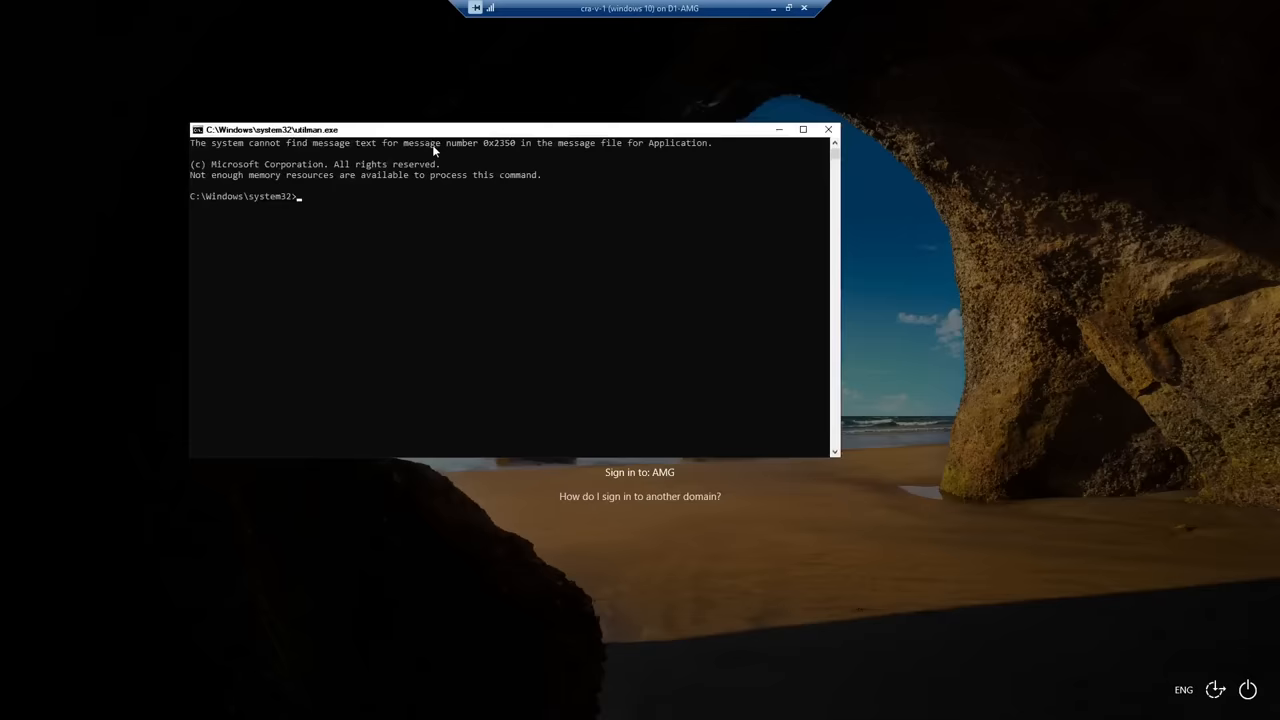
- Run whoami to confirm NT AUTHORITY\SYSTEM, then net user to create the account
type("whoami")
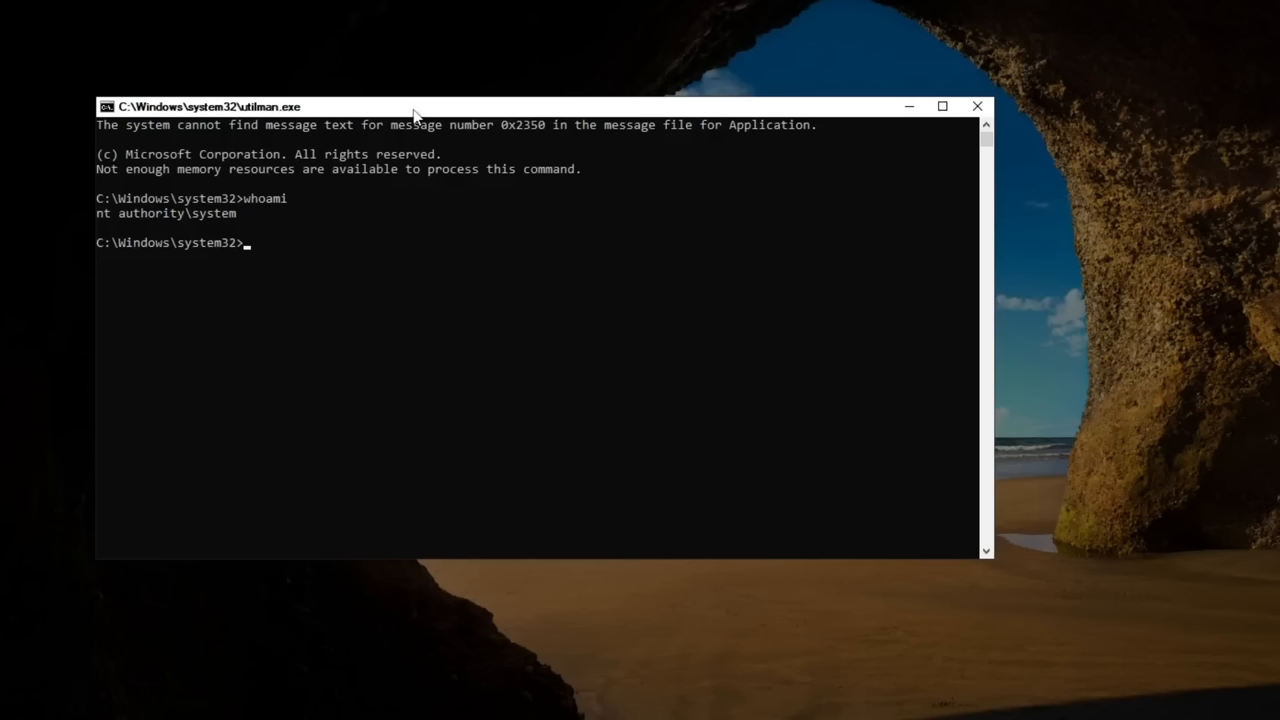
type("net user")
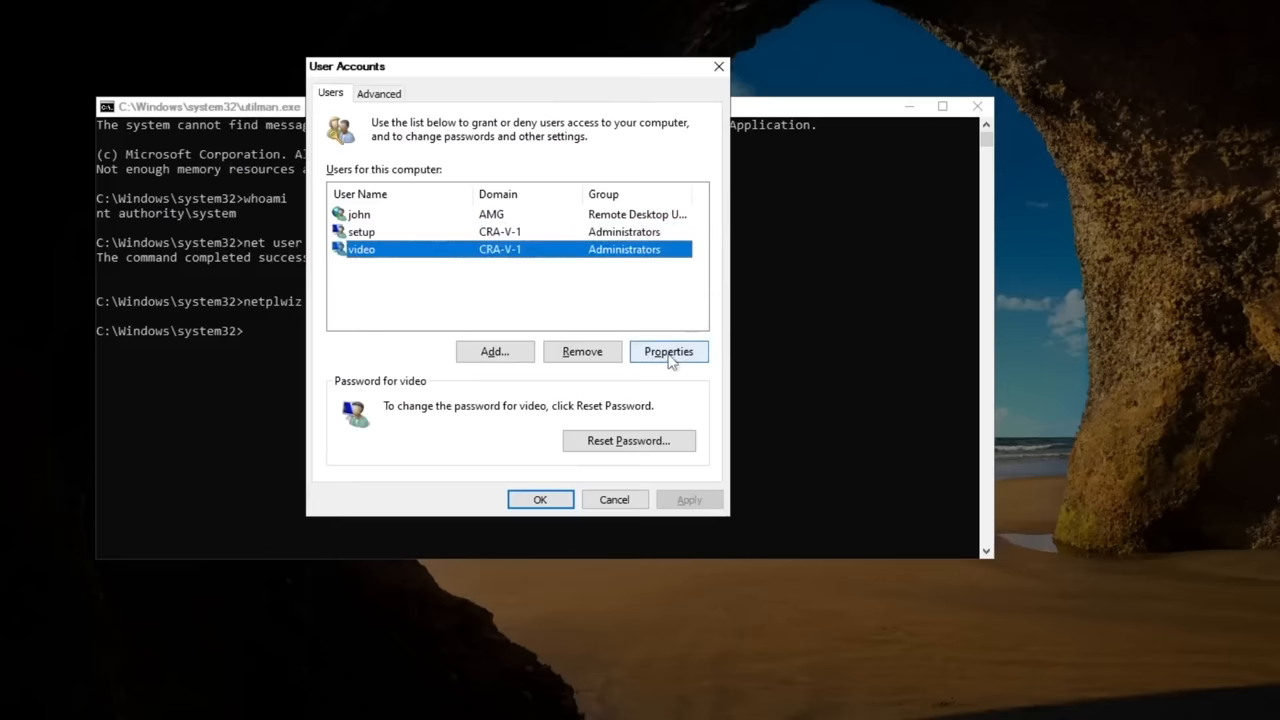
- Reset the video account's password from its Properties in User Accounts and confirm it
left_click(668, 352)
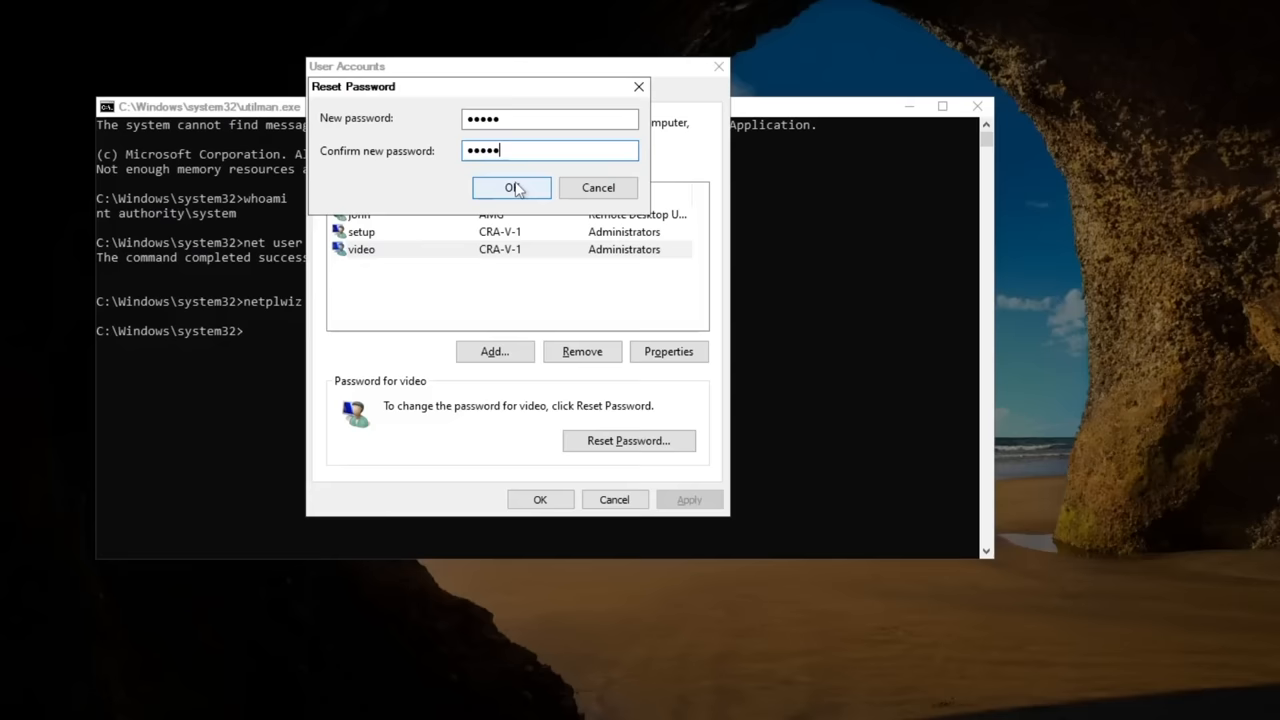
left_click(512, 188)
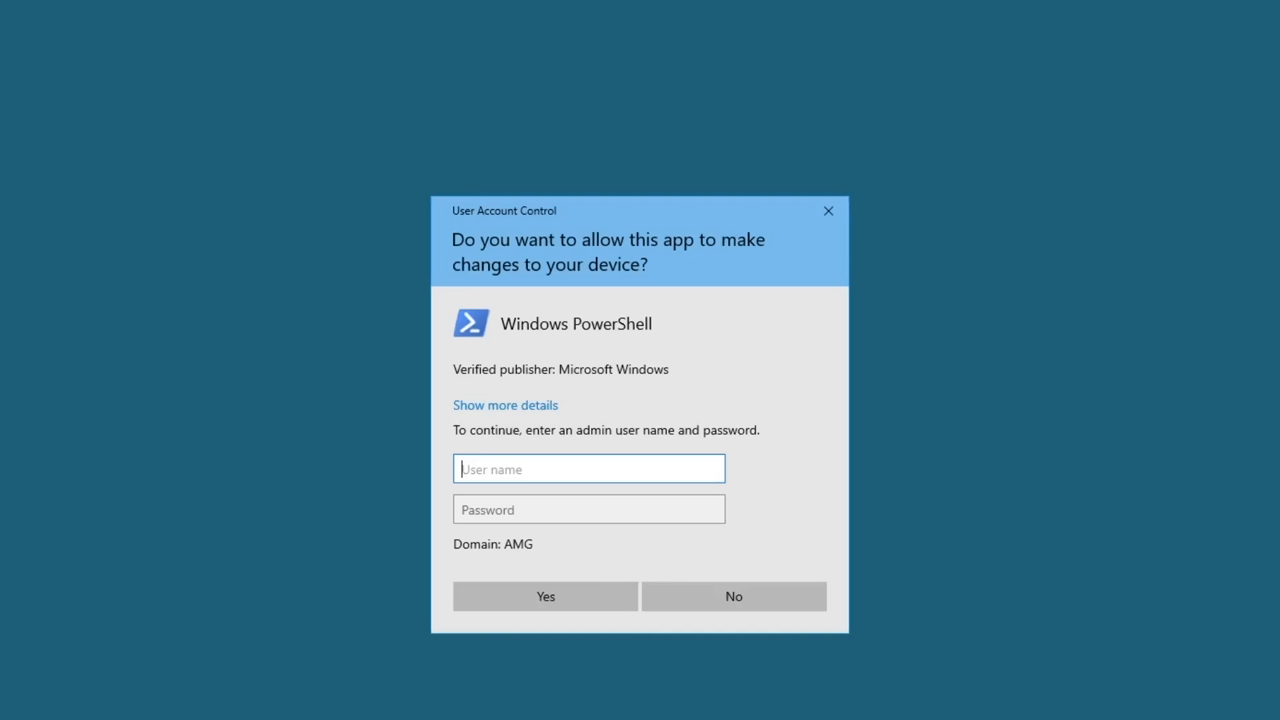
- Enter CRA-V-1\video credentials in the UAC prompt and approve elevated PowerShell
type("CRA-V-1")
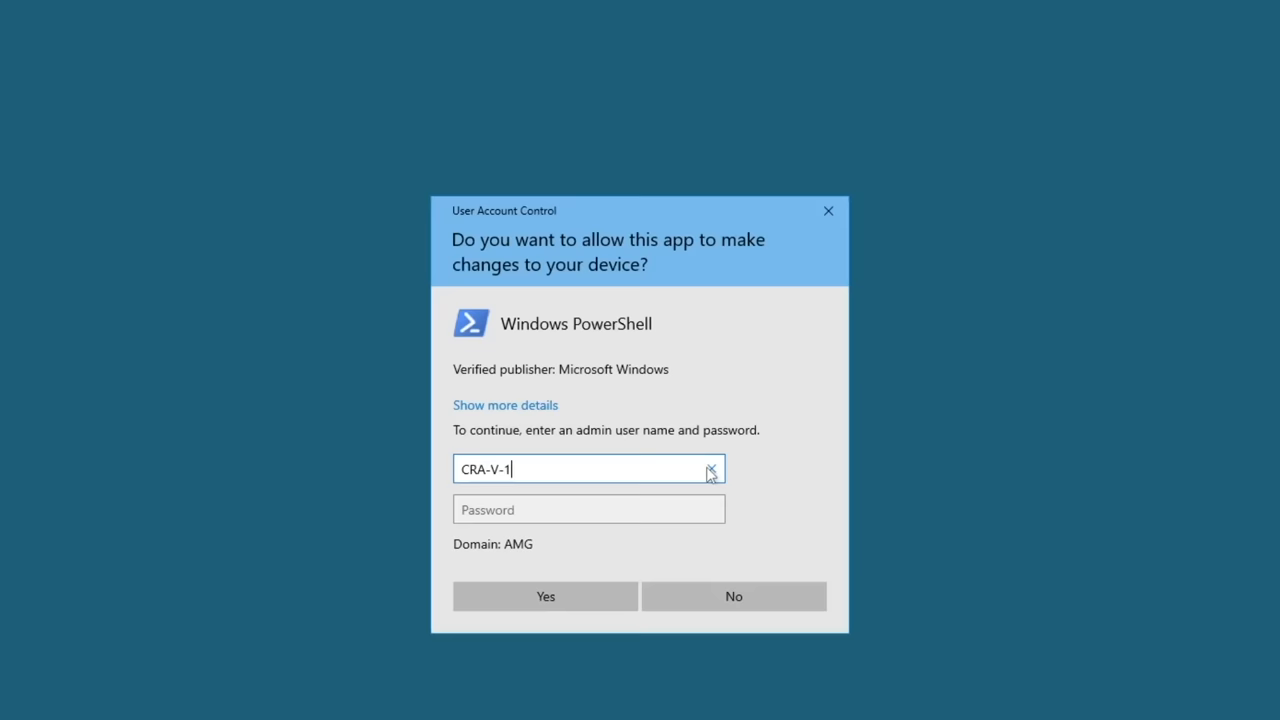
left_click(732, 596)
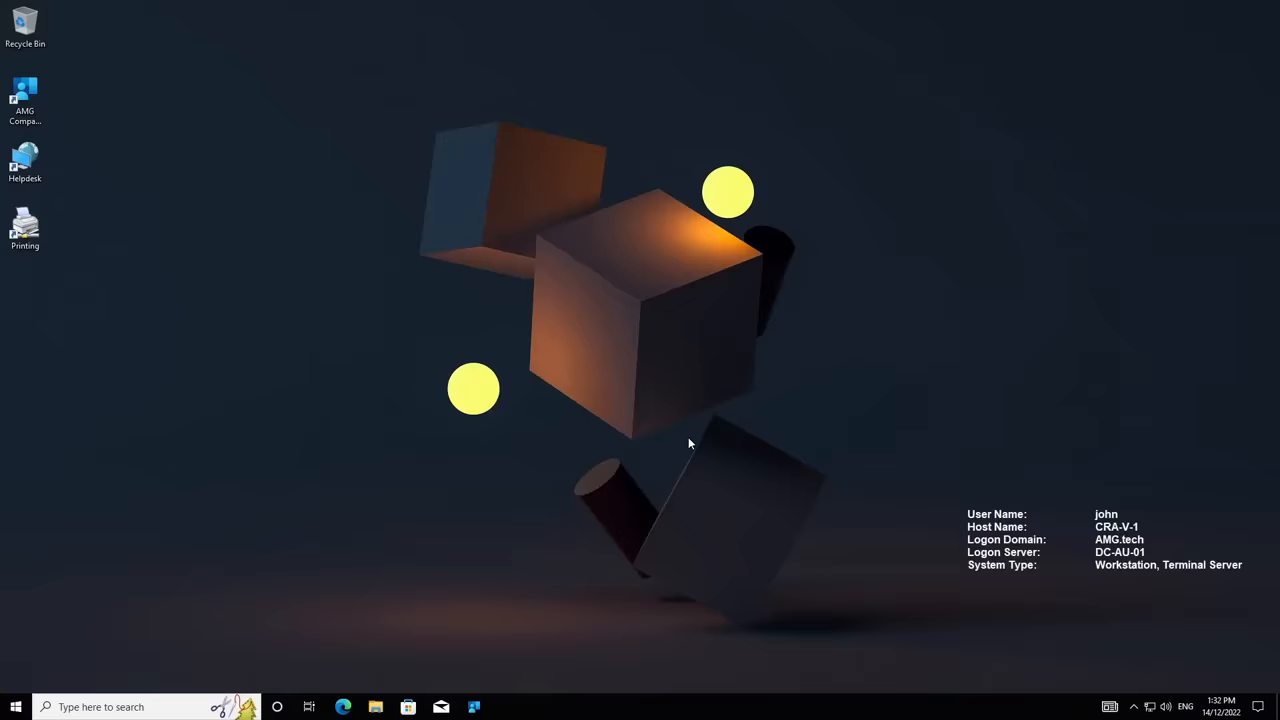
left_click(504, 708)
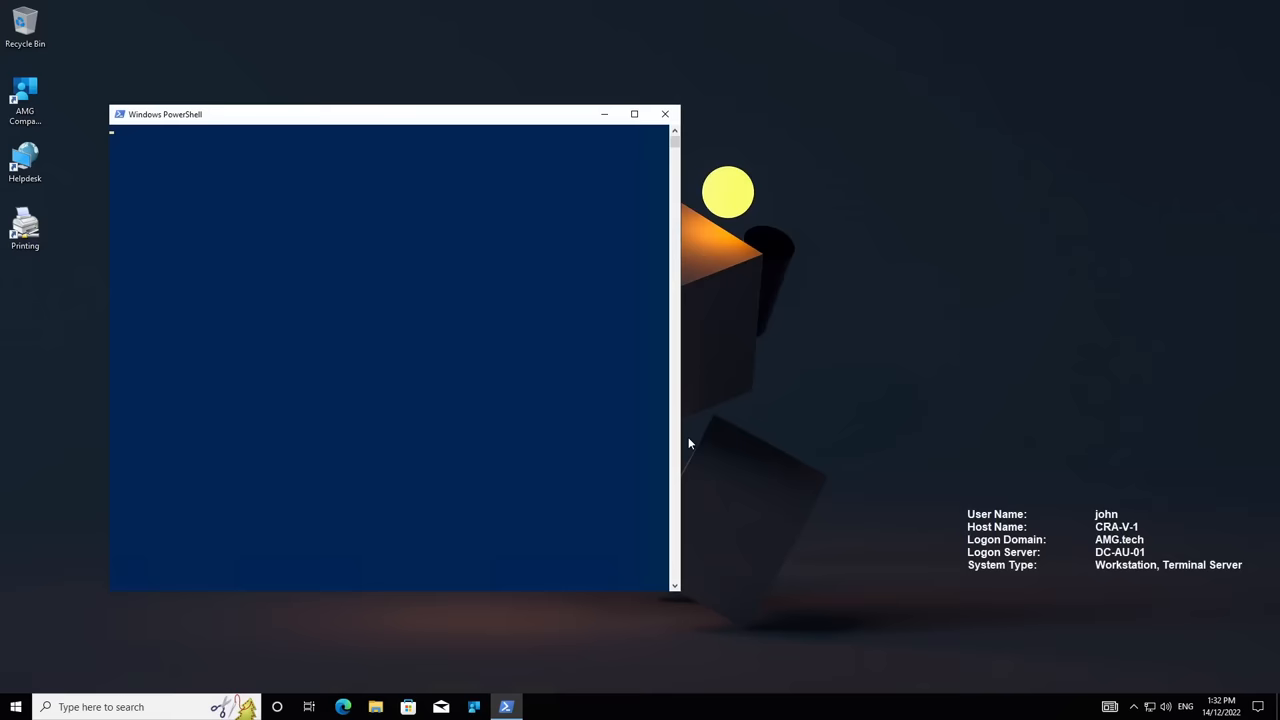